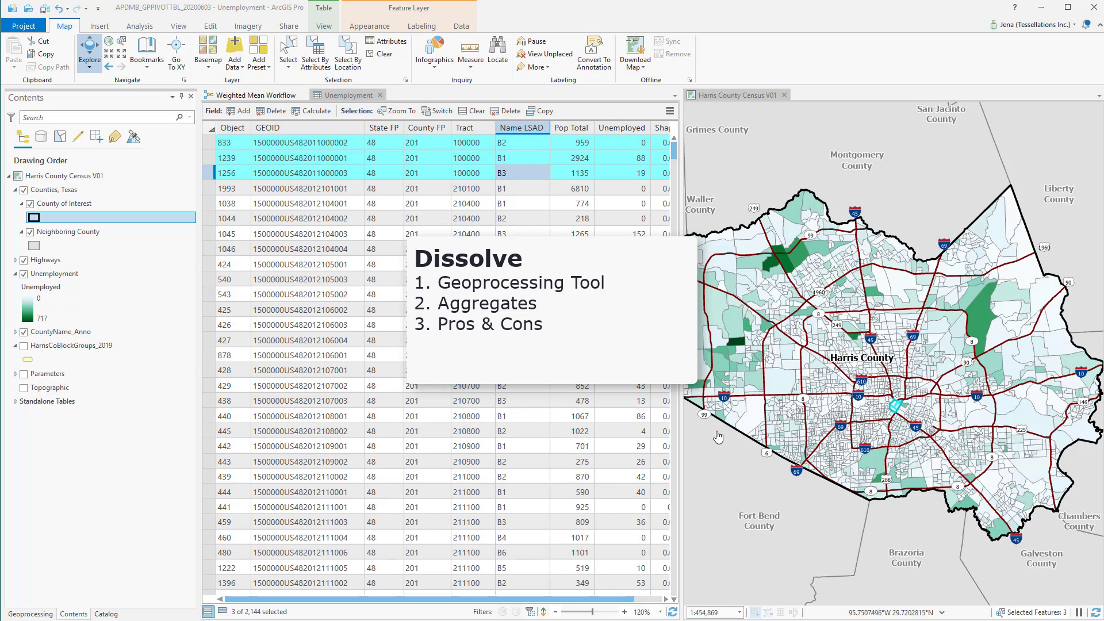
mouse_move(731, 415)
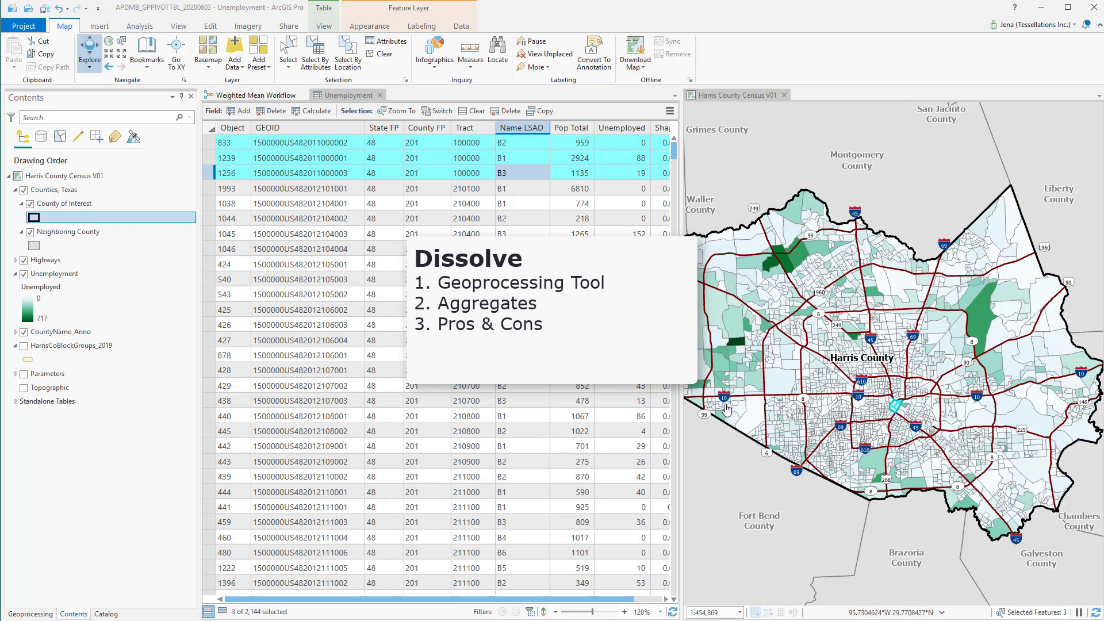
mouse_move(727, 401)
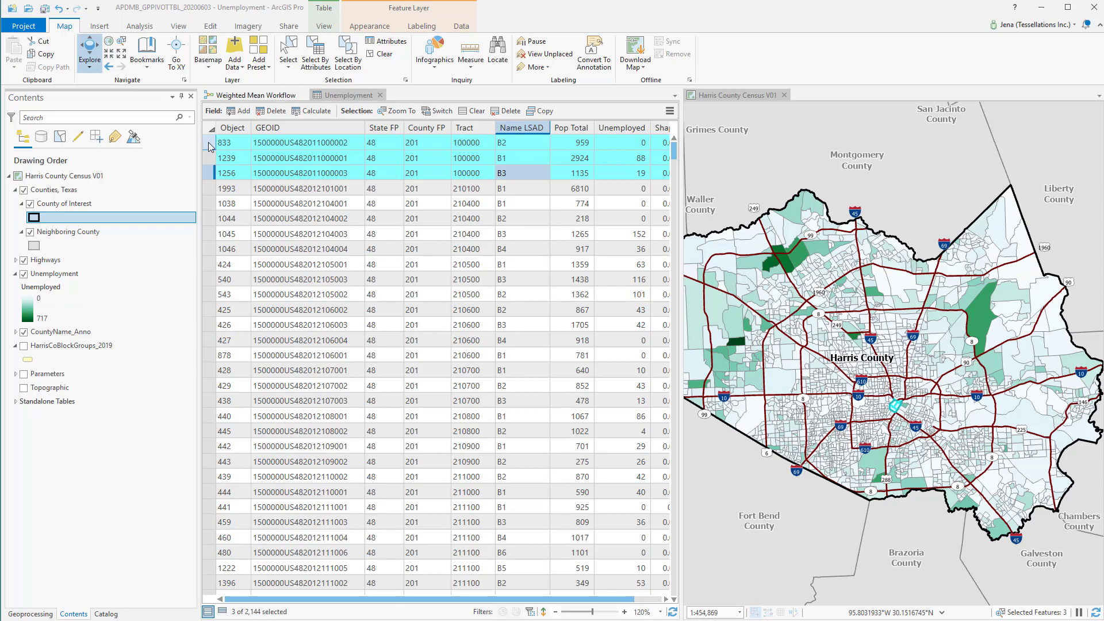
Step: Set Dissolve input to Unemployment, output Unemployment_Dissolve, dissolve field Tract
left_click(139, 25)
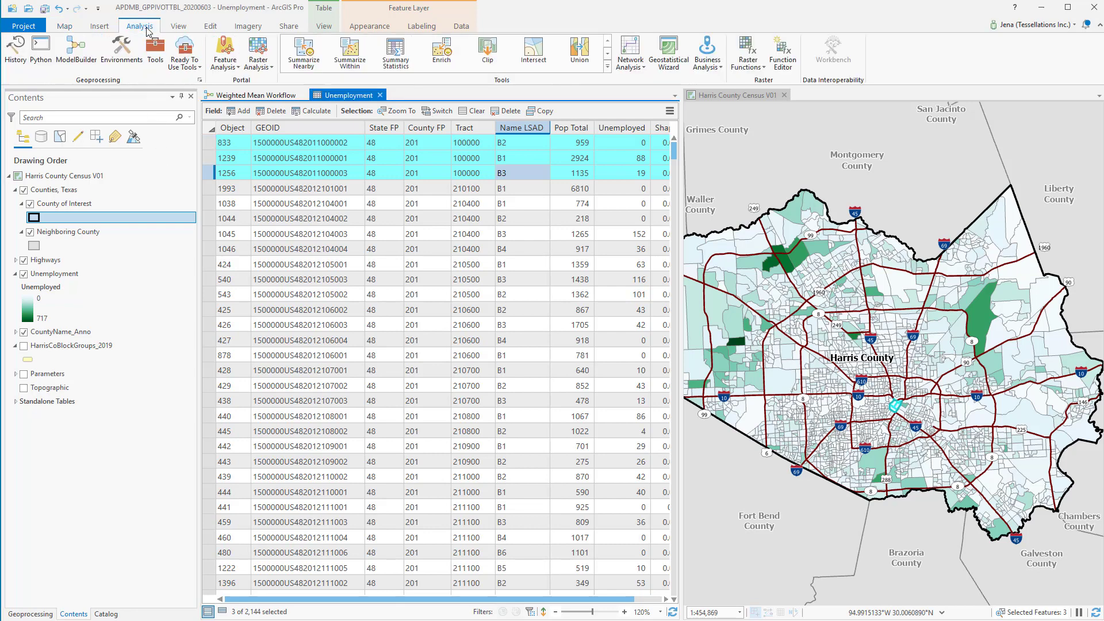
left_click(154, 47)
type("disso")
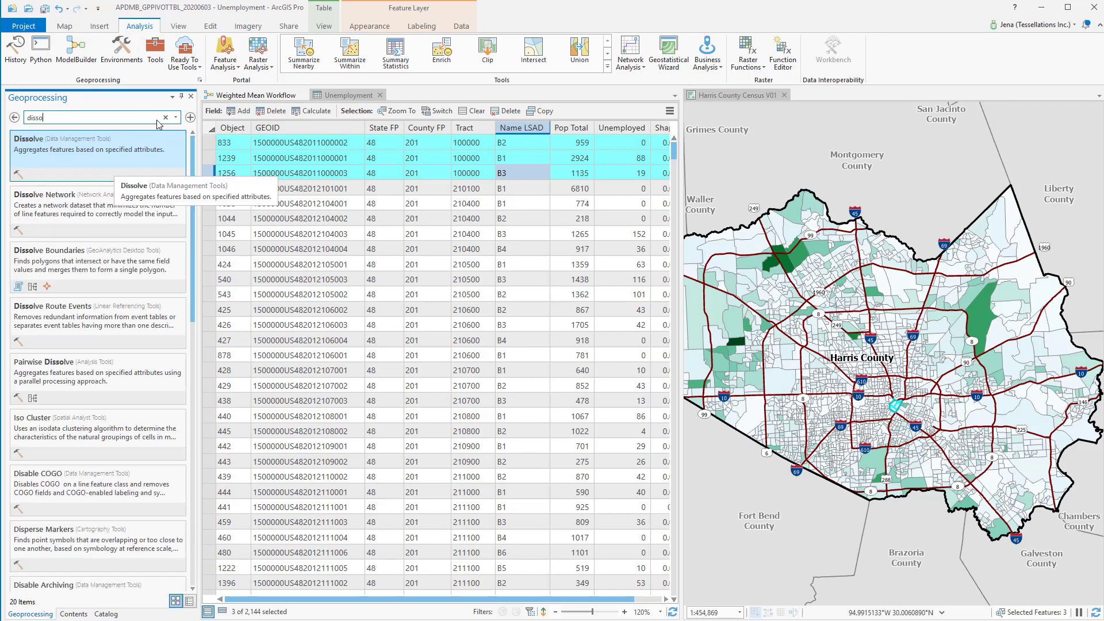
mouse_move(107, 162)
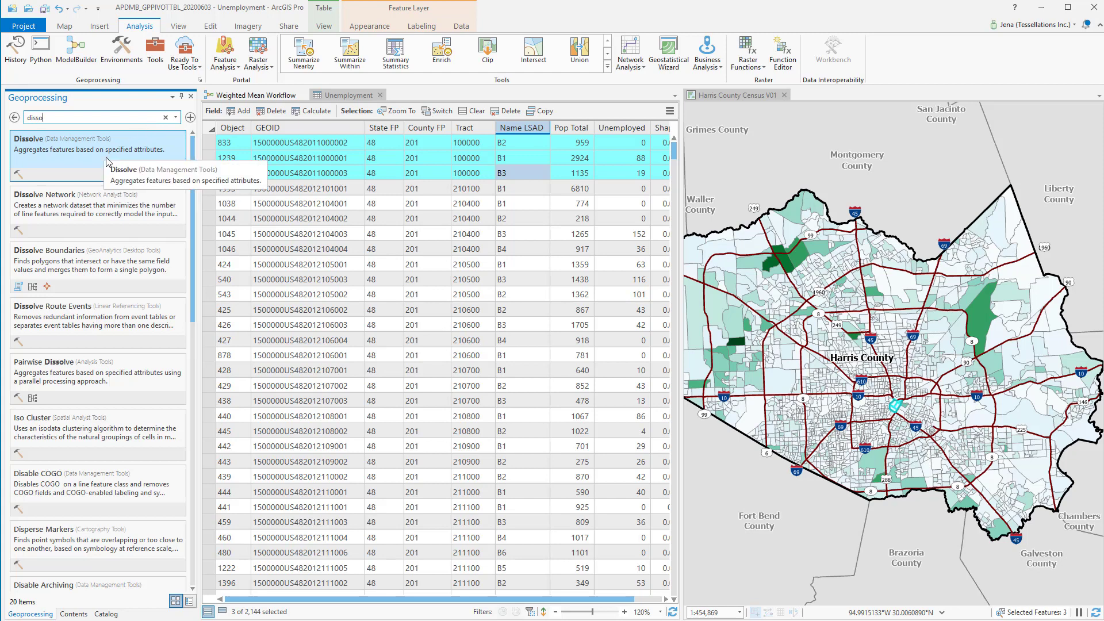
left_click(30, 139)
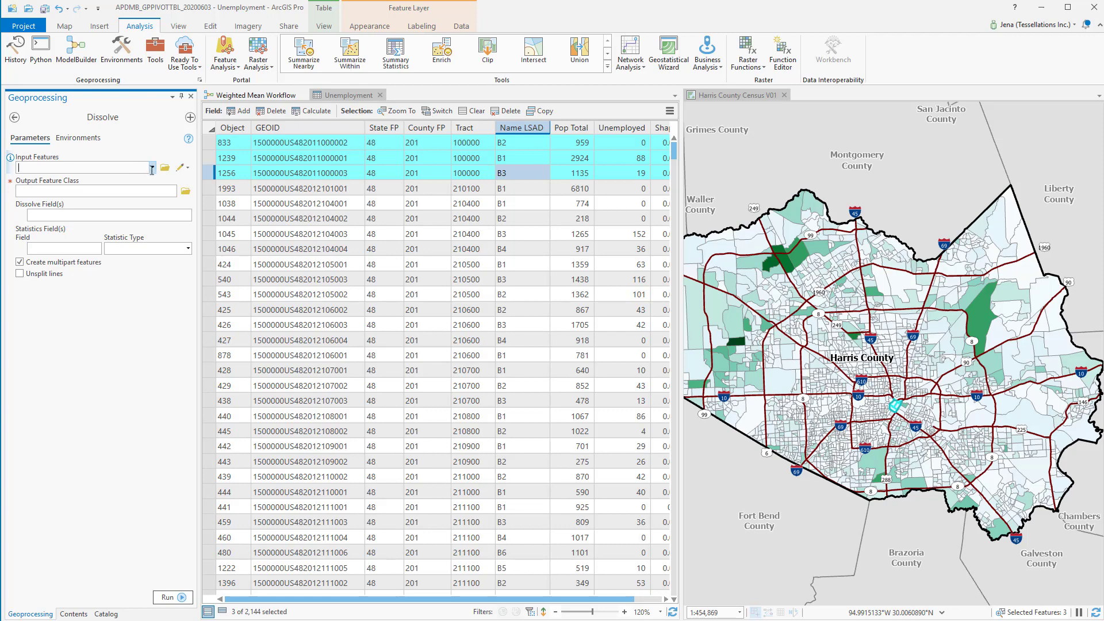
left_click(84, 167)
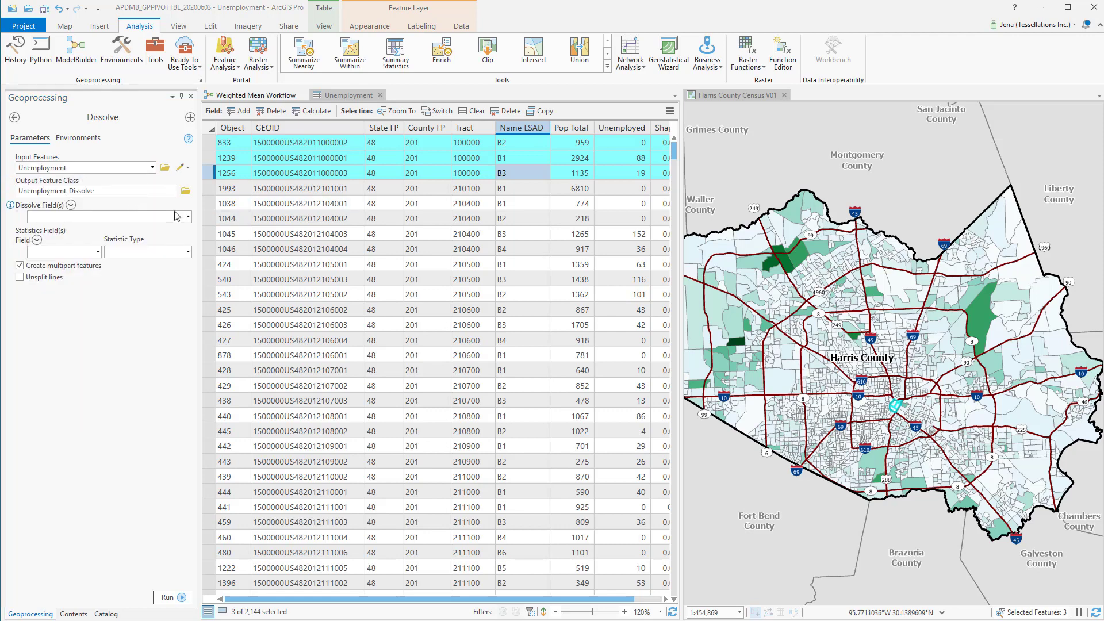
left_click(186, 216)
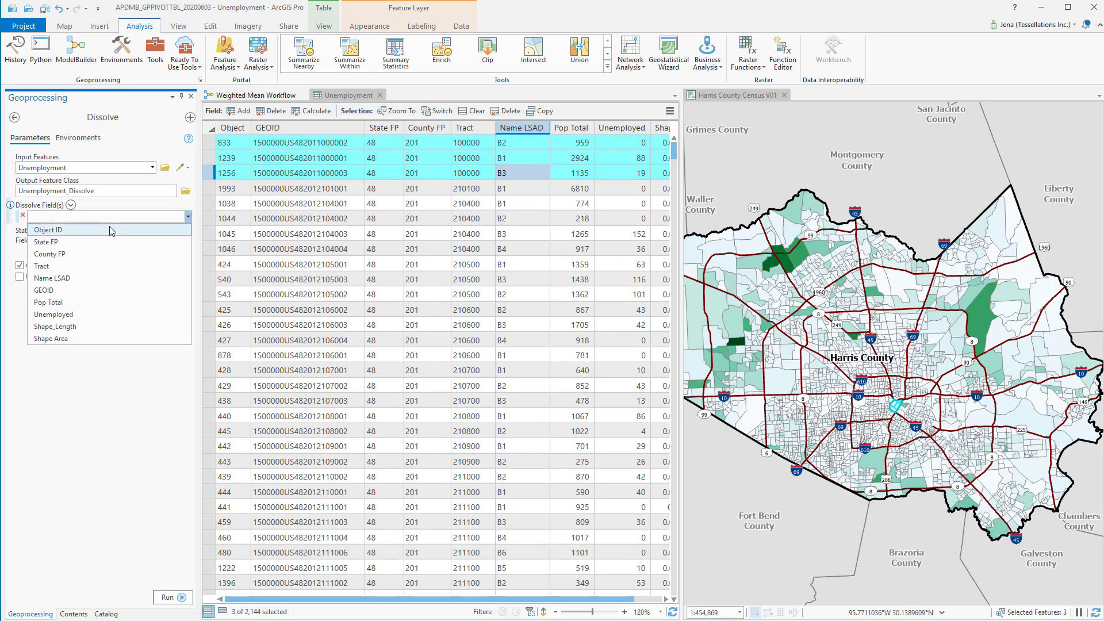
mouse_move(81, 277)
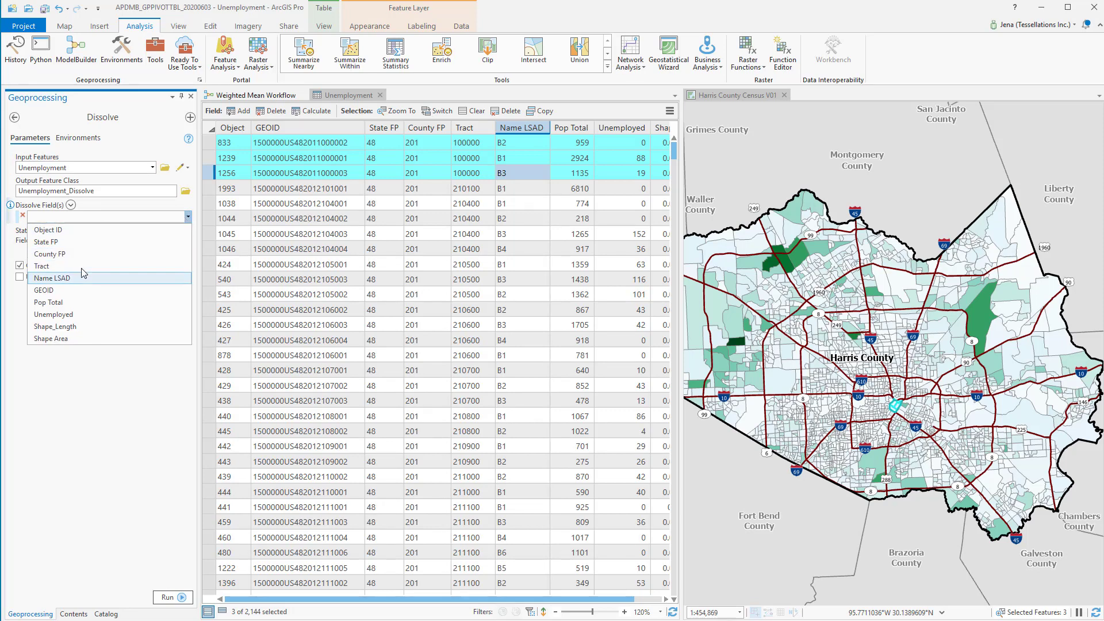
left_click(42, 265)
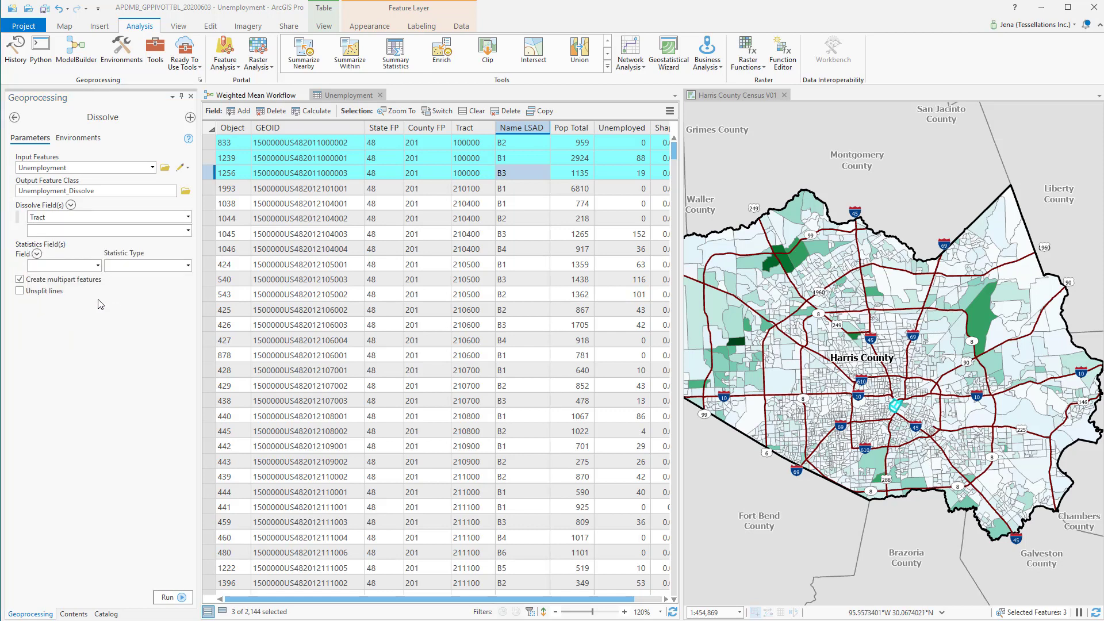
Step: Add statistics fields: Pop Total Sum, Unemployed Sum, and Name LSAD Count
left_click(98, 266)
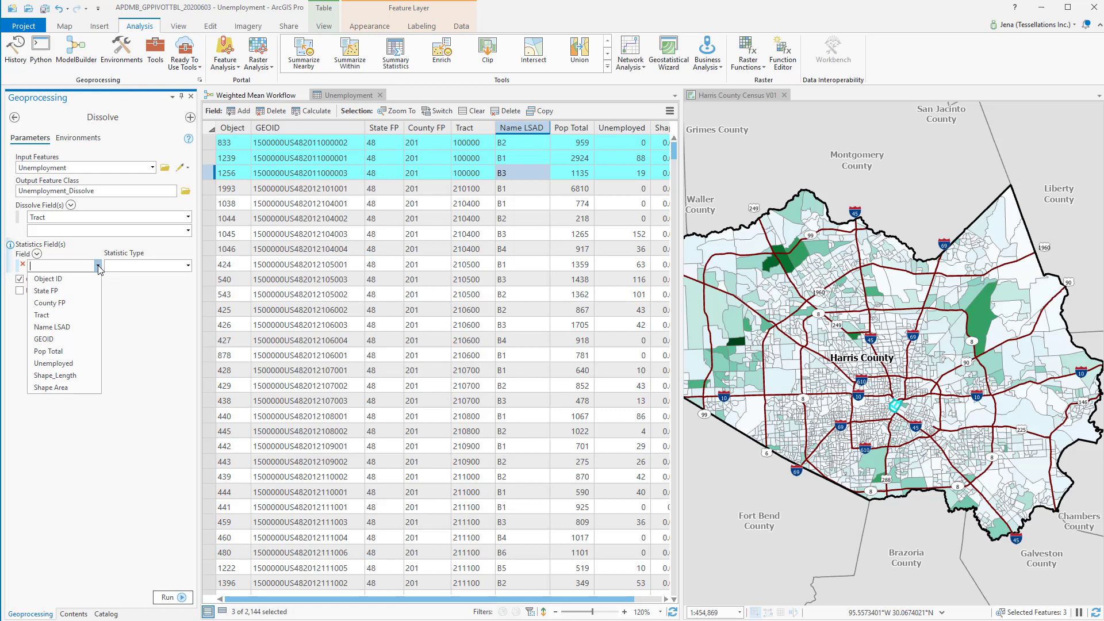
mouse_move(48, 351)
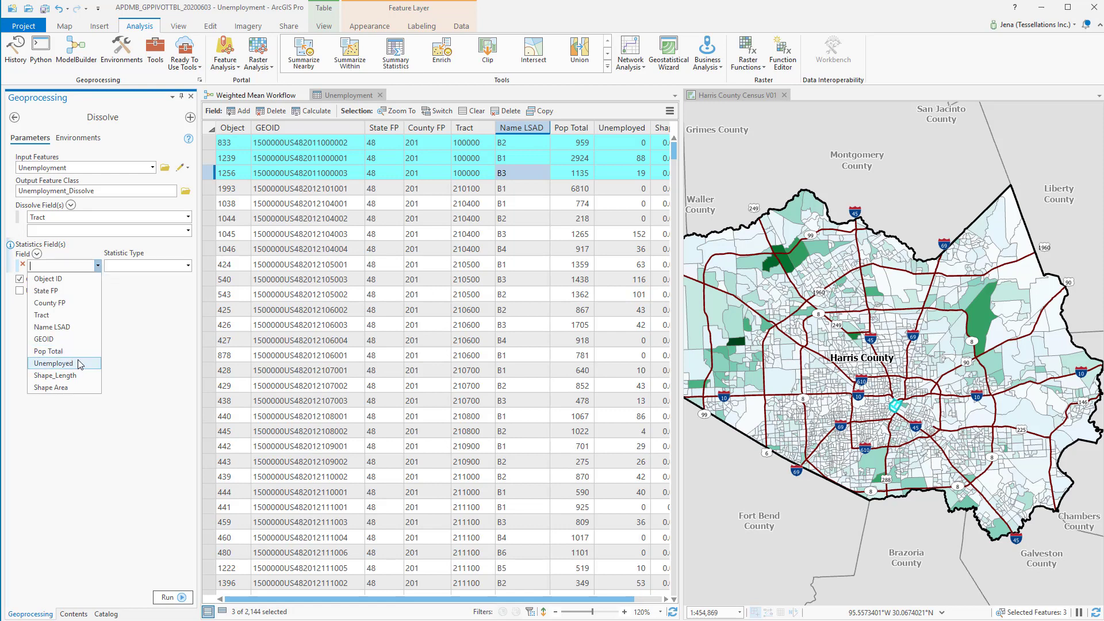
left_click(49, 351)
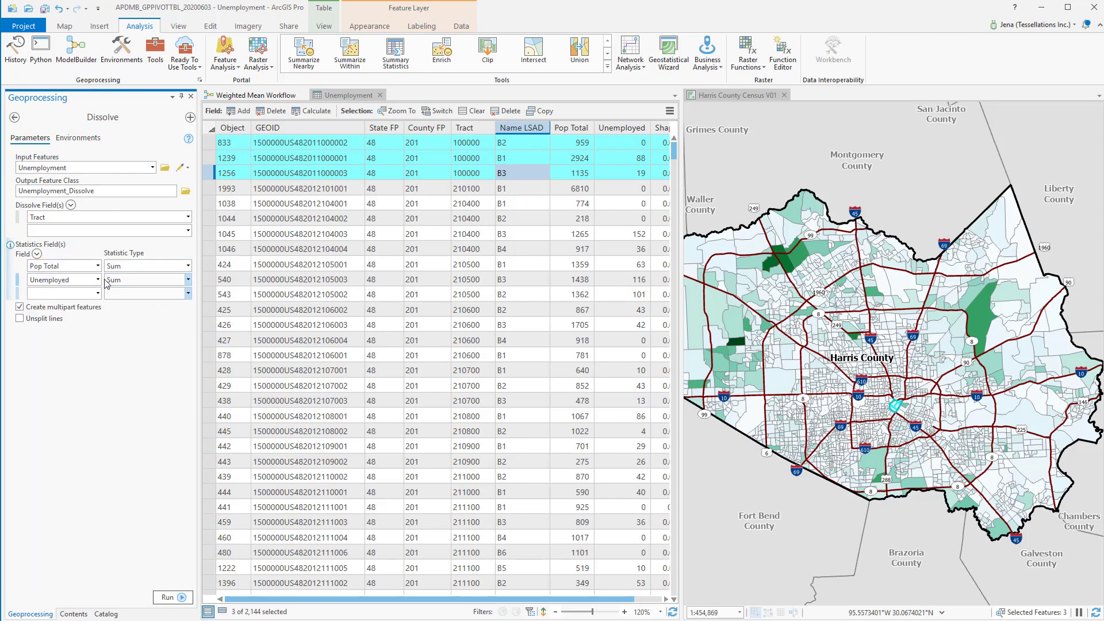
left_click(96, 294)
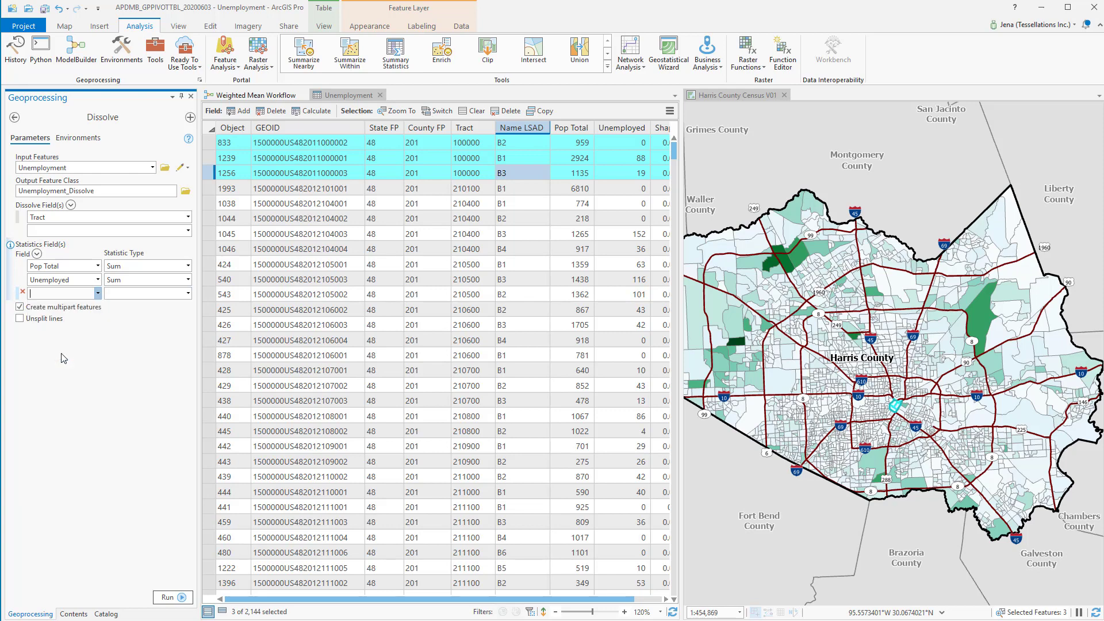
left_click(60, 293)
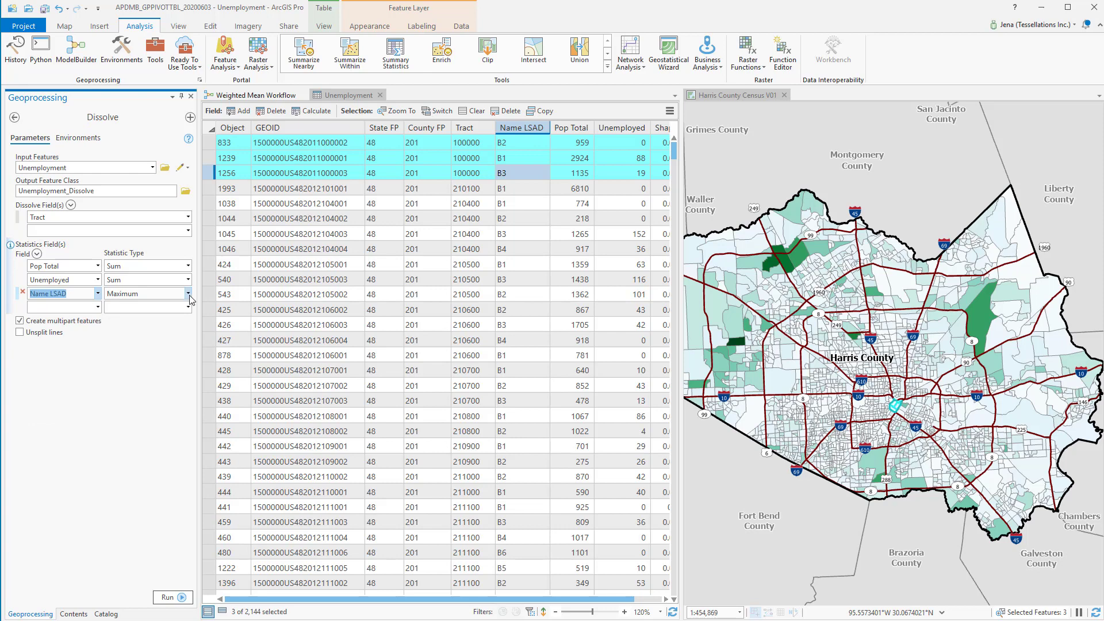
left_click(149, 293)
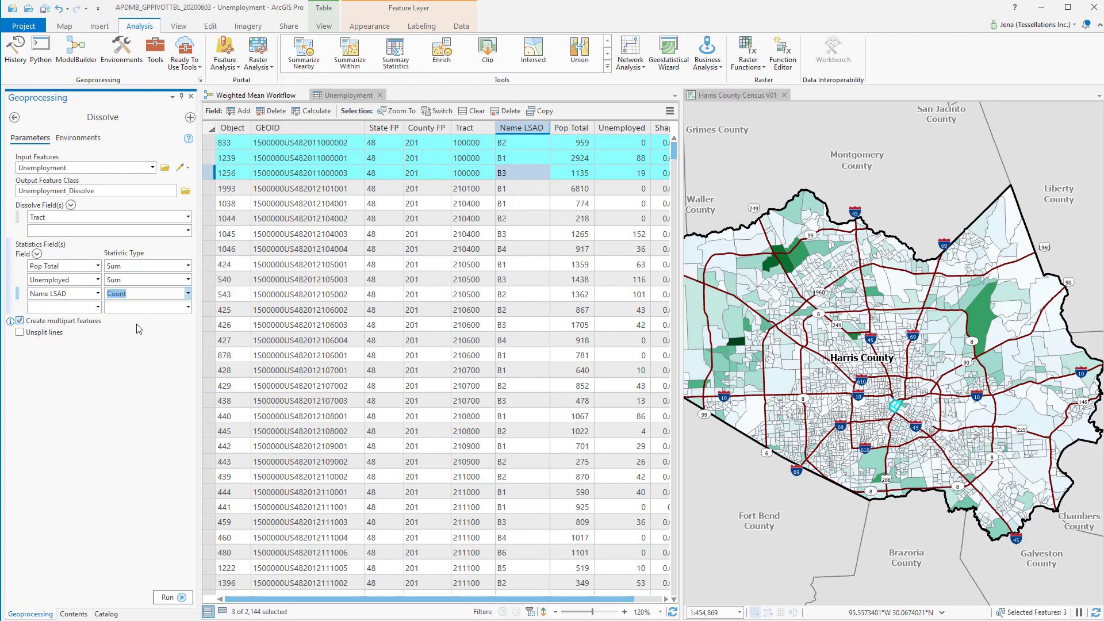
left_click(20, 321)
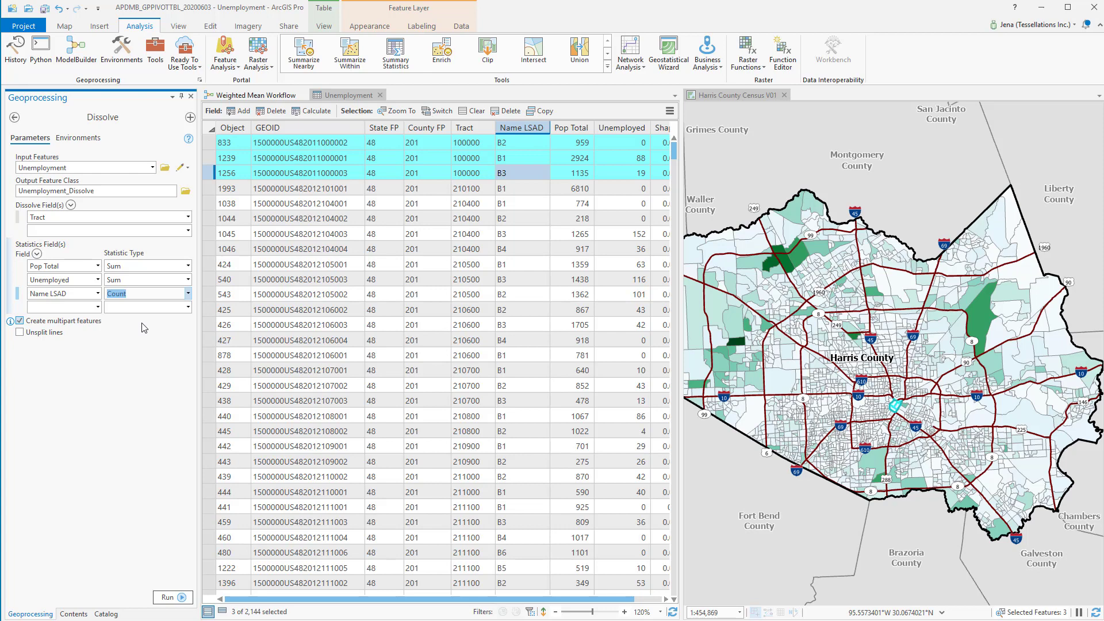
left_click(65, 27)
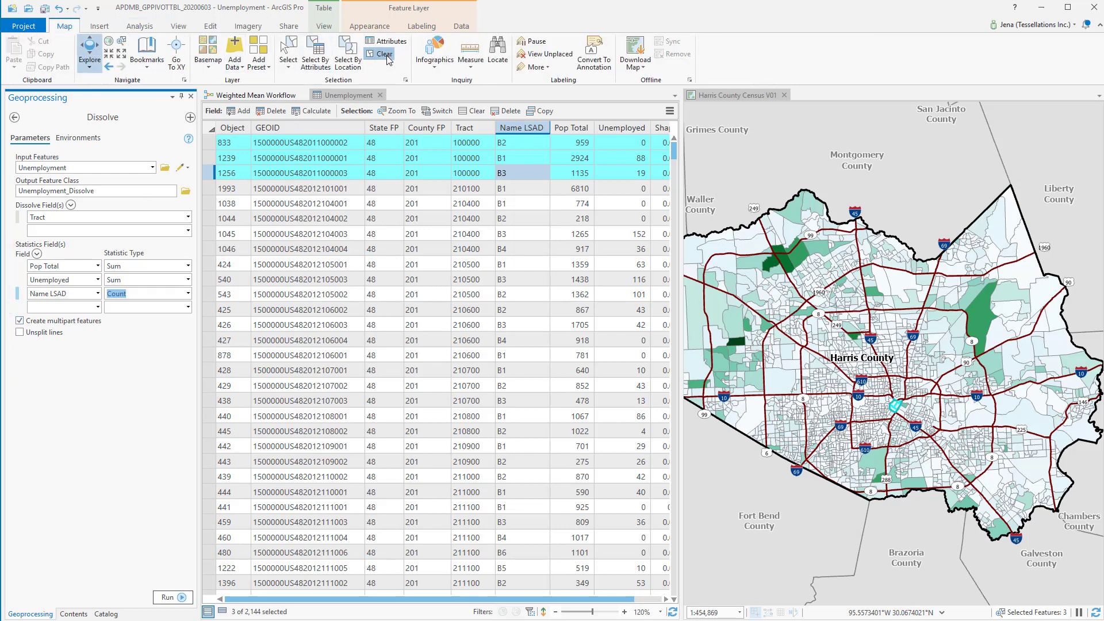
Step: Clear the selection, run Dissolve, and bring up the Unemployment_Dissolve attribute table
left_click(384, 54)
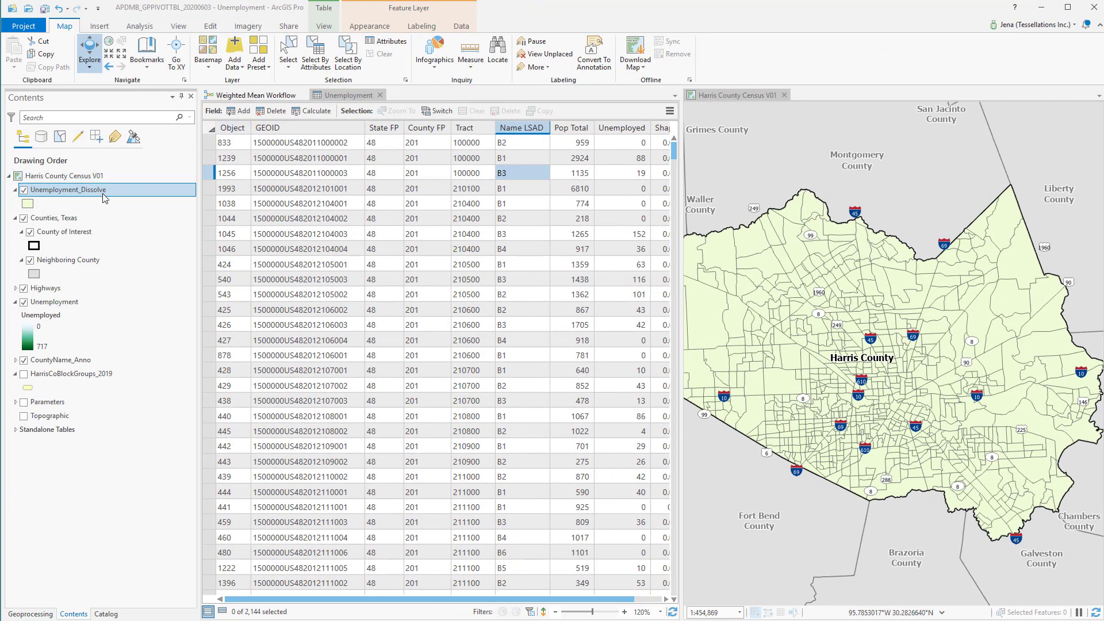
right_click(67, 189)
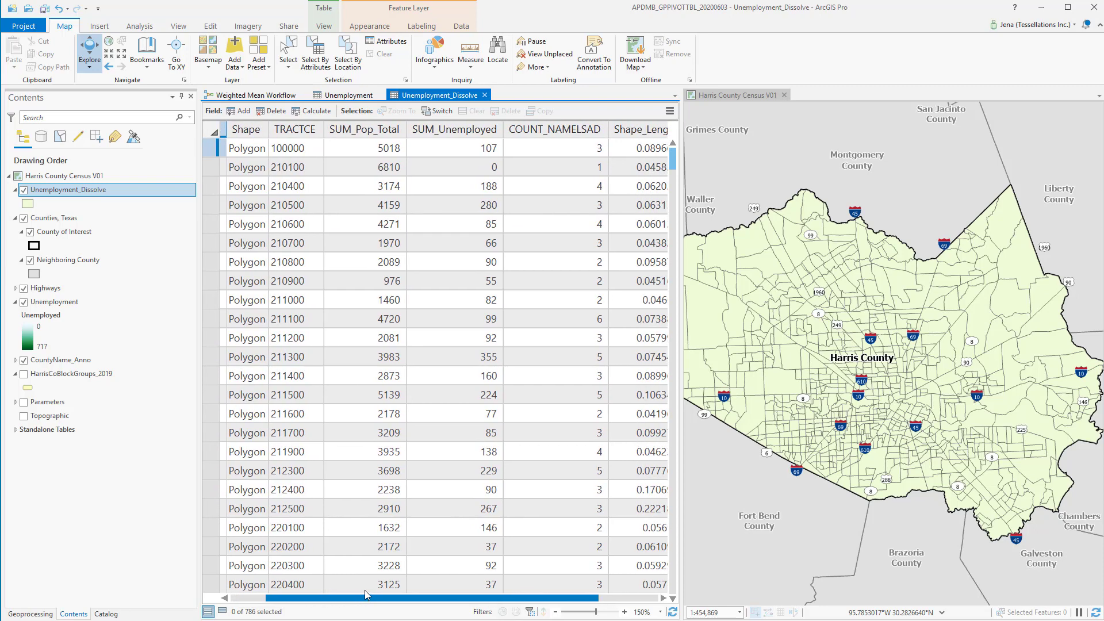
Step: Point out tract 100000's summed population, unemployed value and block count in the dissolved table
left_click(348, 95)
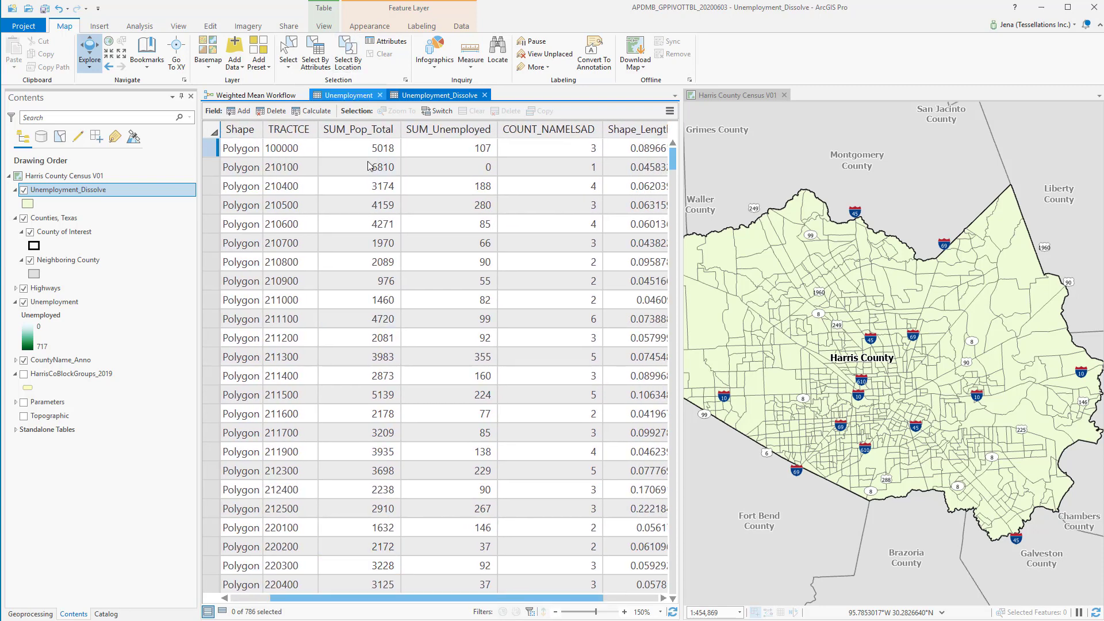
left_click(359, 148)
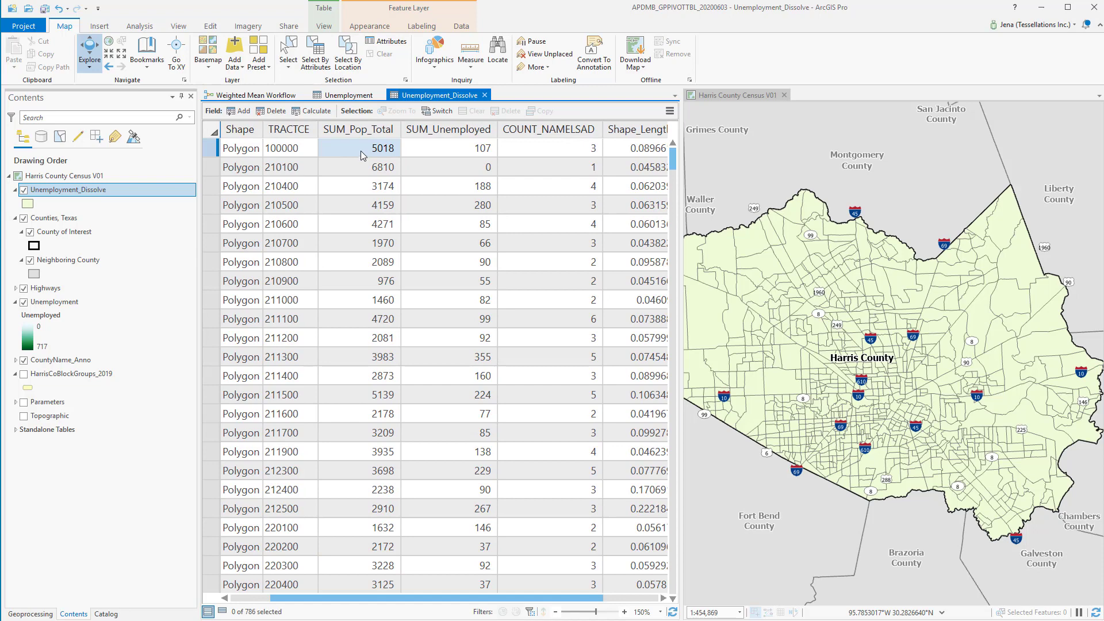
left_click(449, 148)
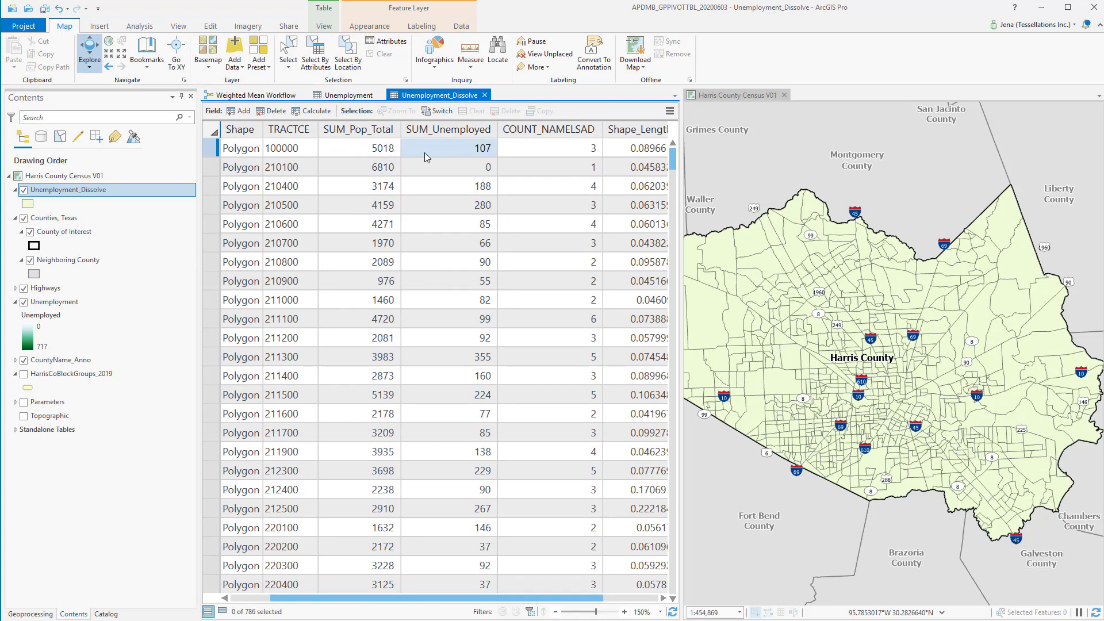
left_click(288, 149)
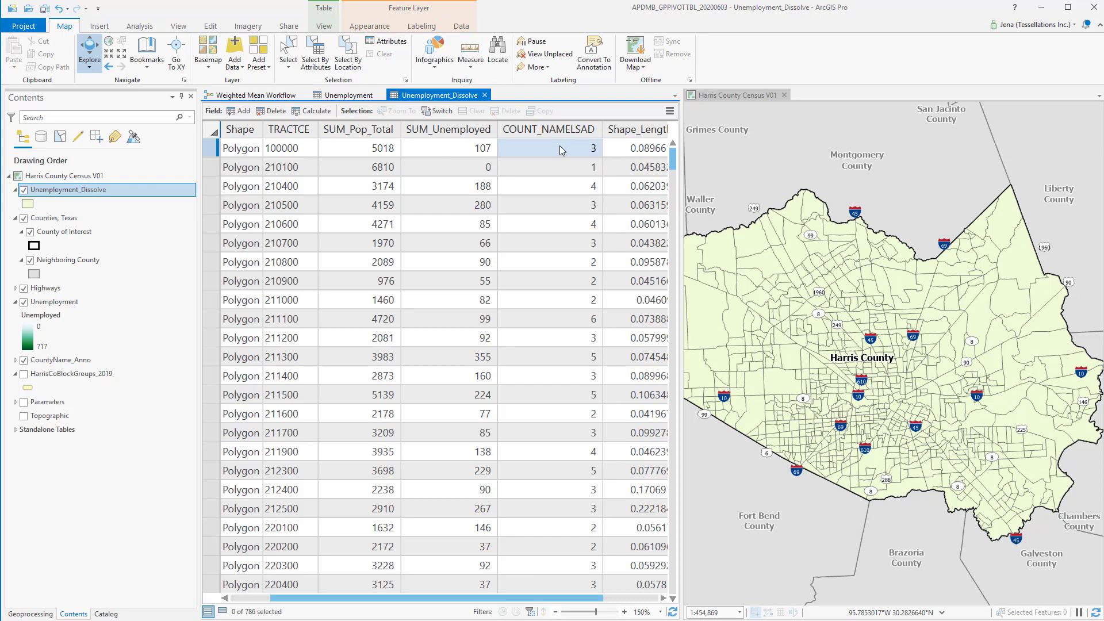
mouse_move(541, 153)
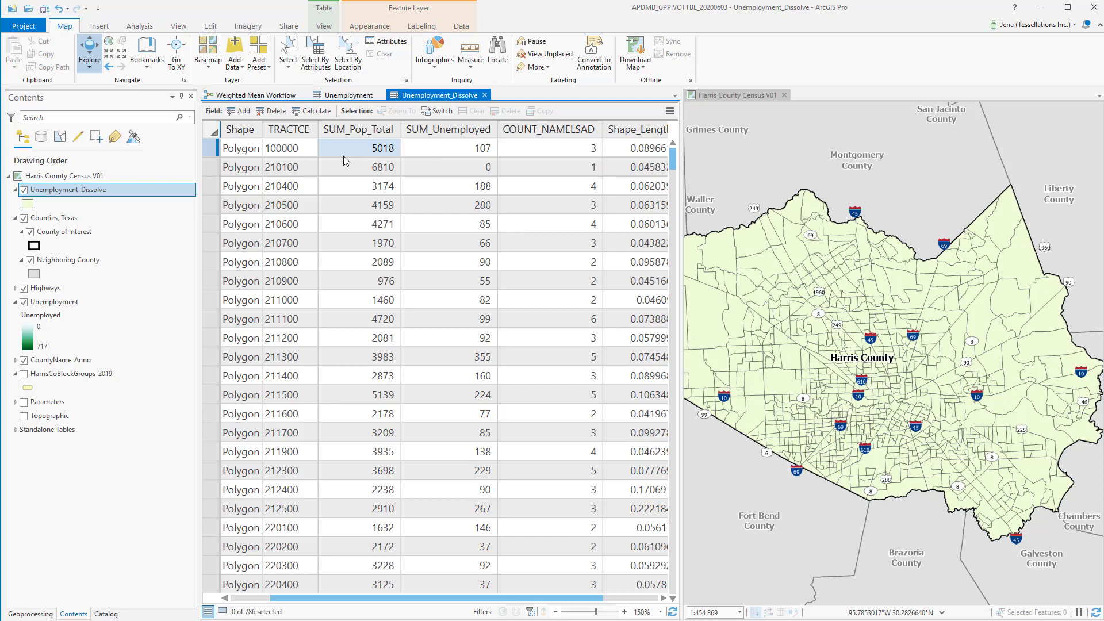
Step: Inspect tract 100000's three block-group rows in the 2,144-record Unemployment table
left_click(348, 94)
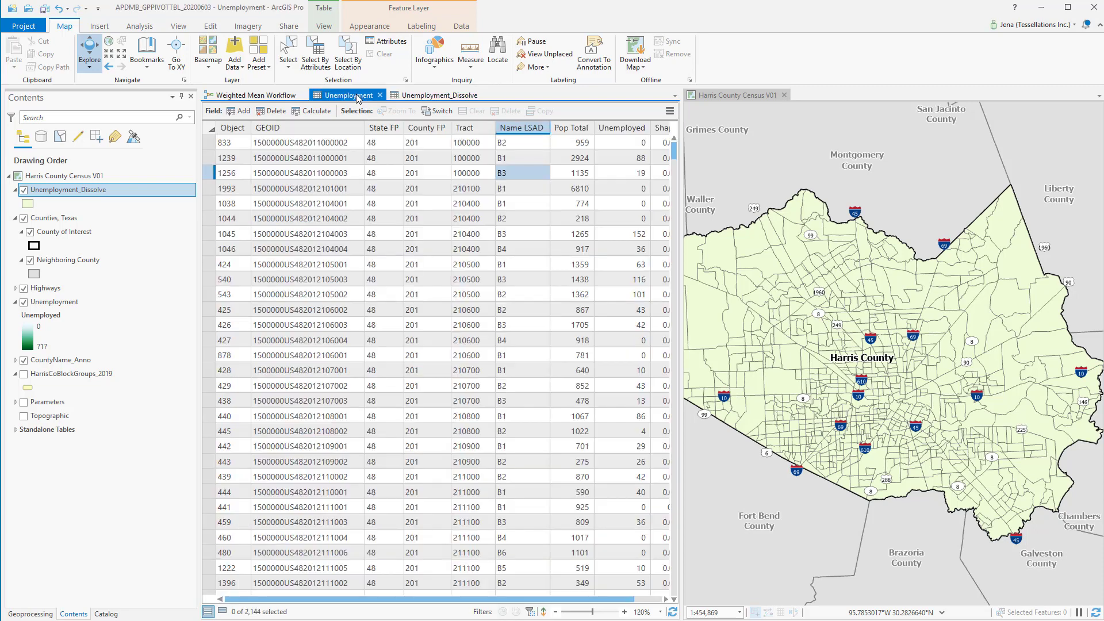
left_click(425, 173)
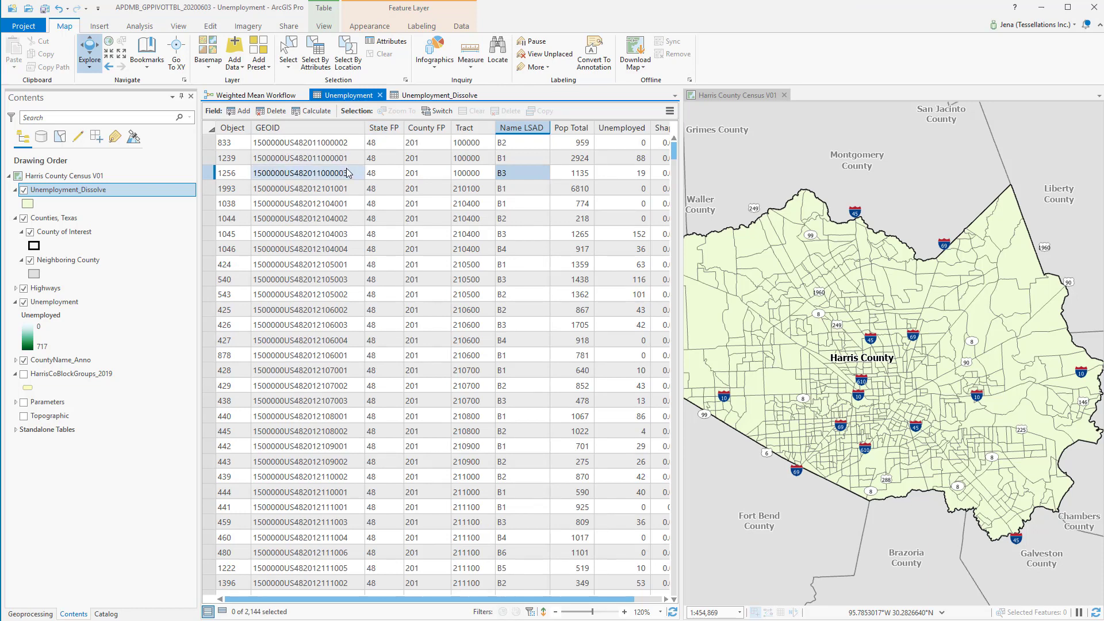
mouse_move(434, 187)
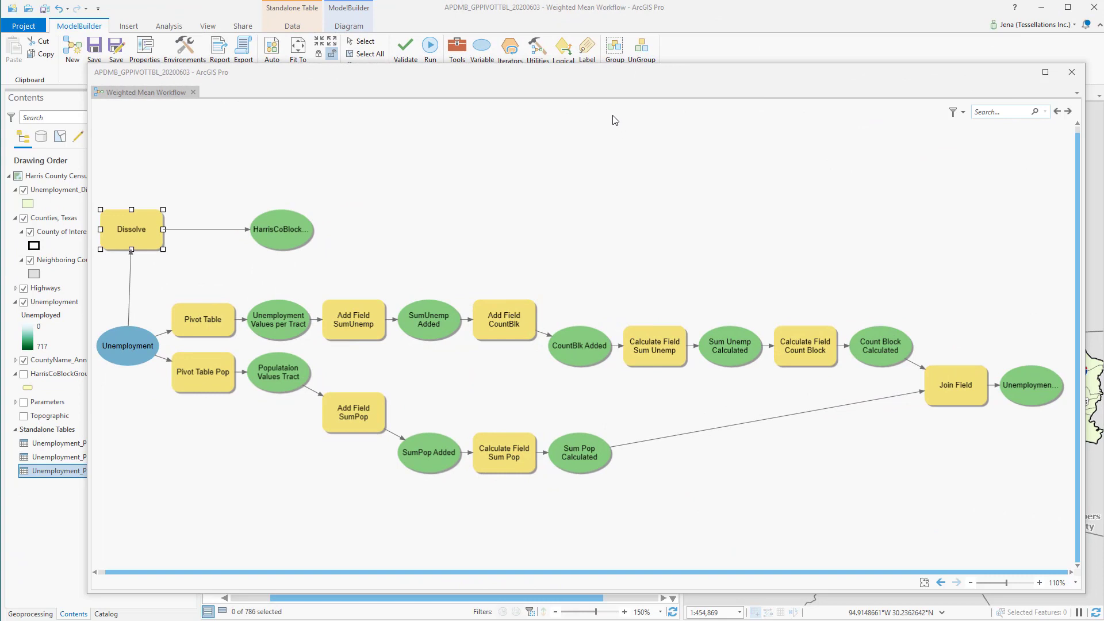
mouse_move(545, 255)
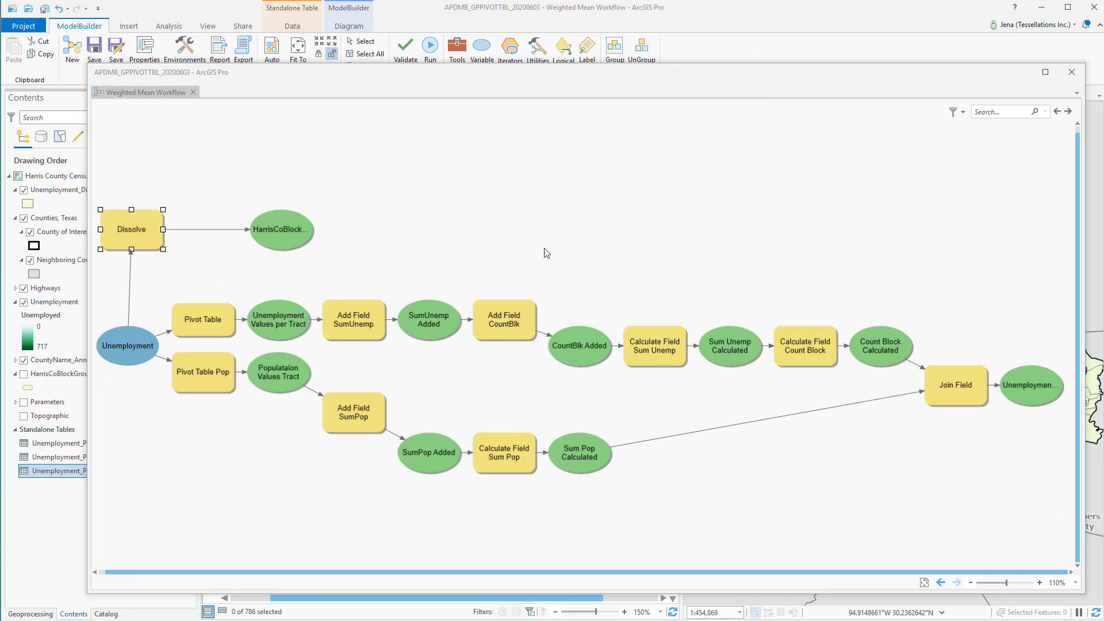
mouse_move(239, 262)
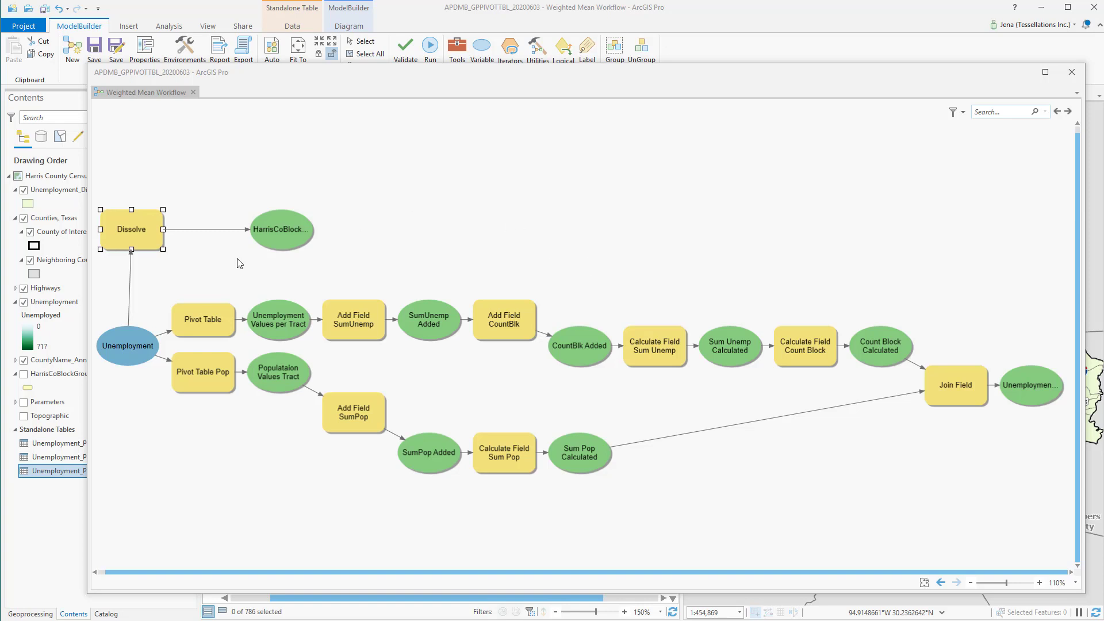
Step: Review the model's Dissolve step parameters—Tract grouping, sums and count—then close them
double_click(130, 229)
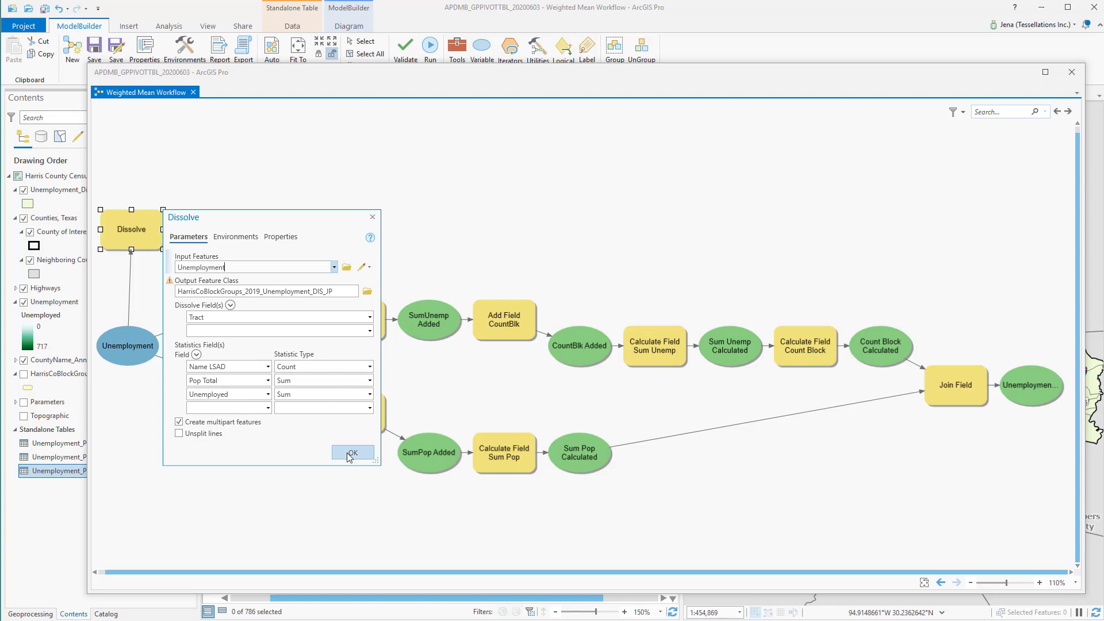
left_click(352, 453)
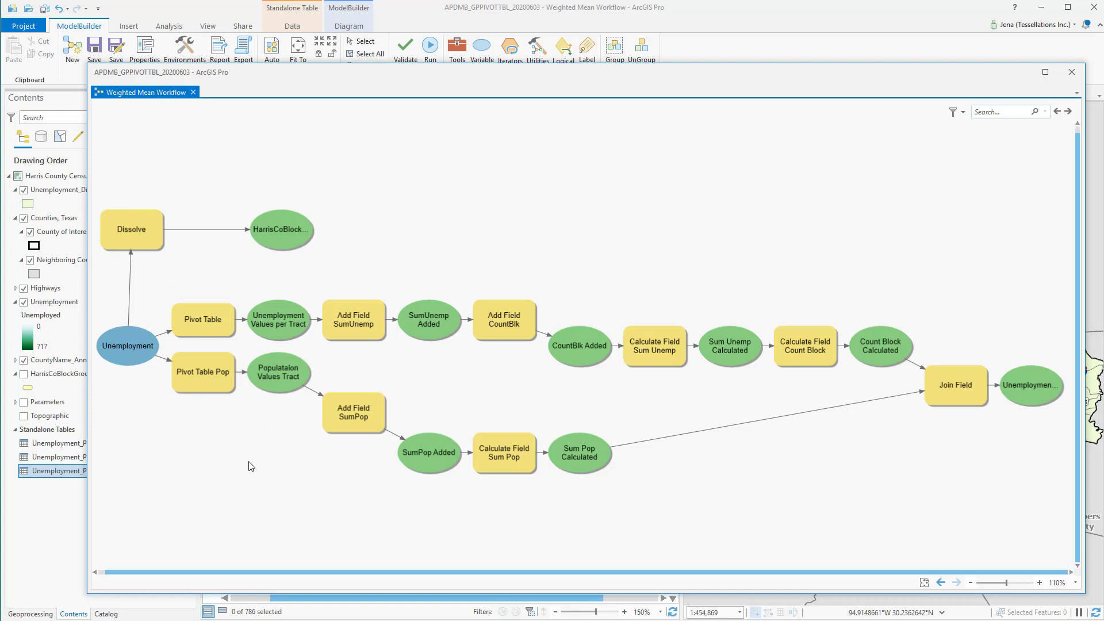
mouse_move(92, 424)
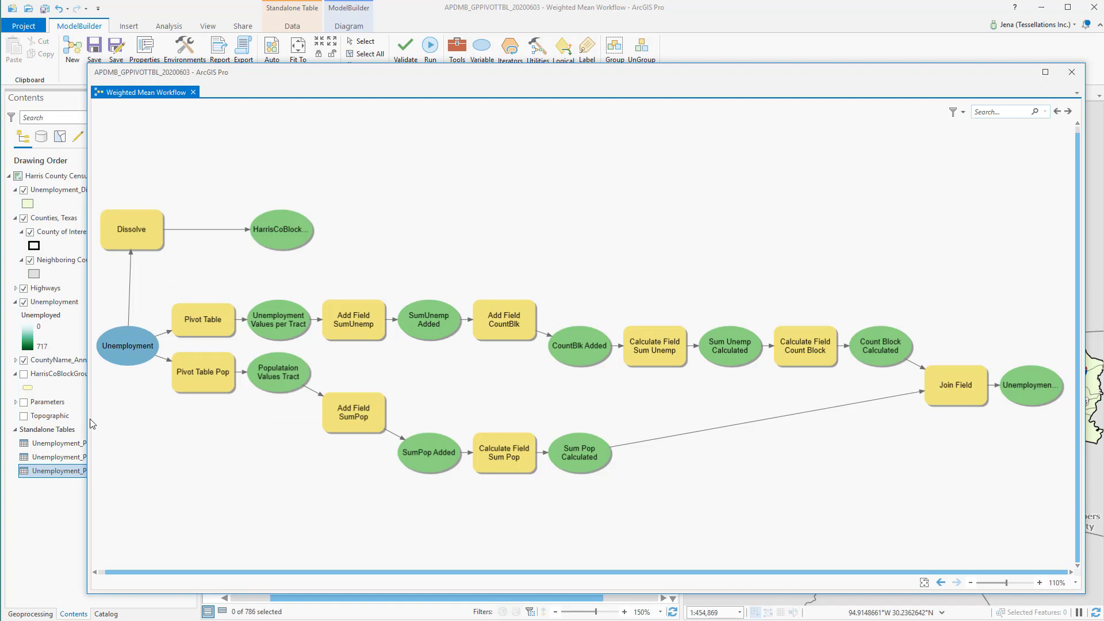
mouse_move(222, 449)
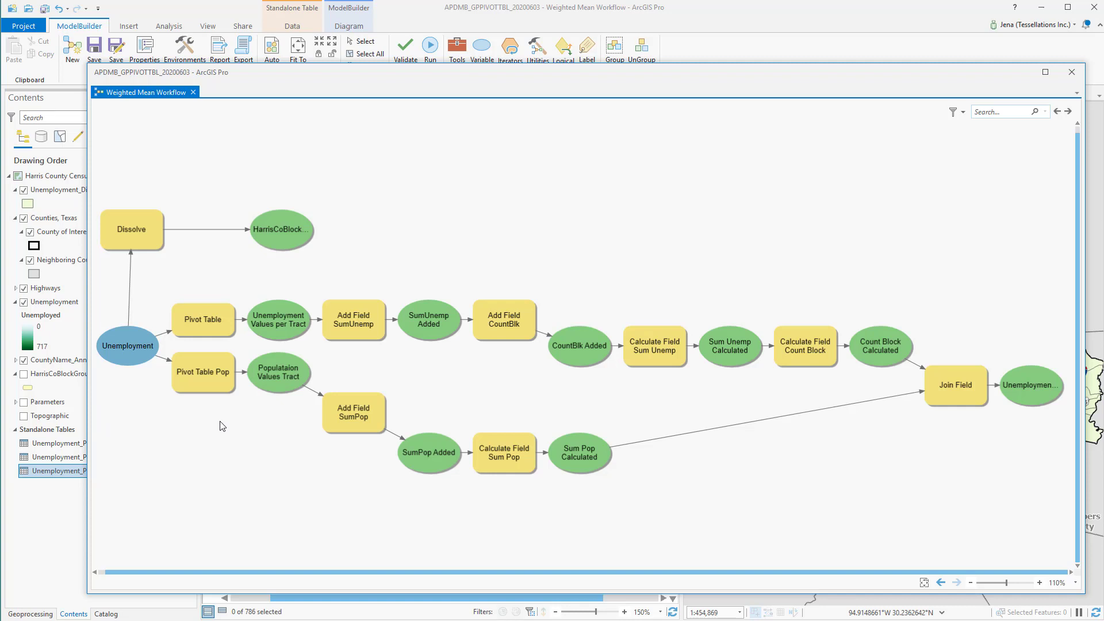
mouse_move(483, 398)
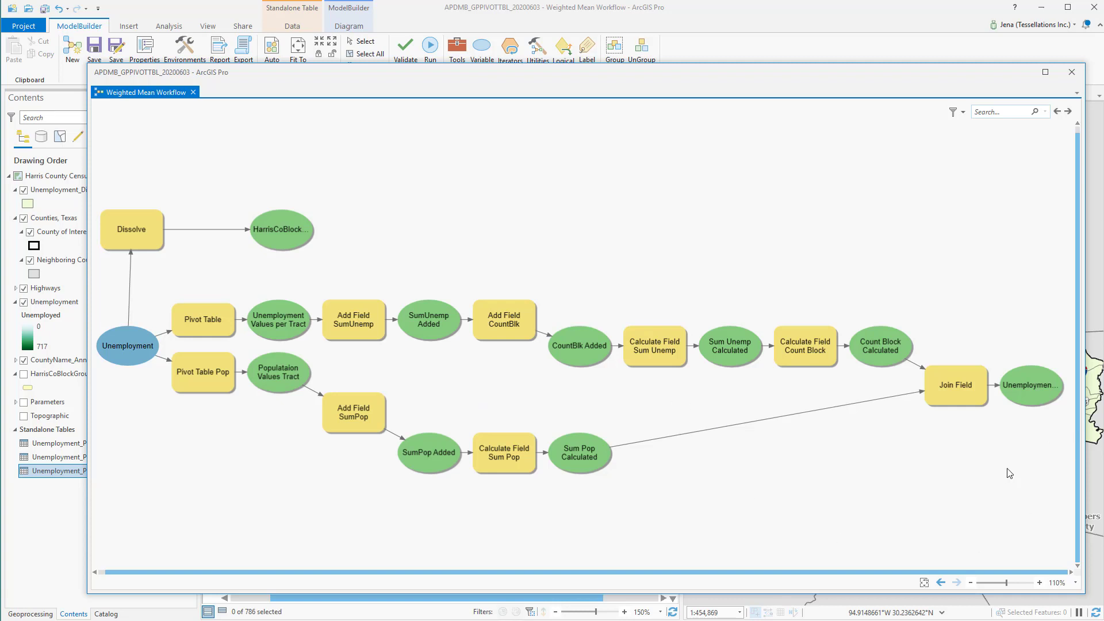
mouse_move(1023, 450)
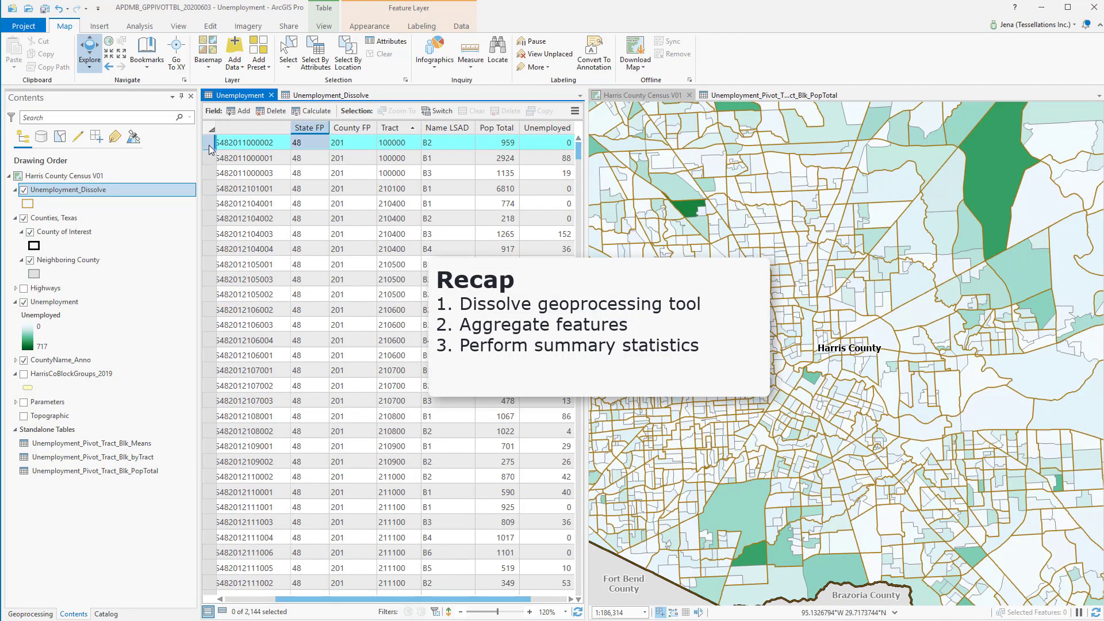
Step: Select tract 100000's three block groups, clear the selection, and show its single dissolved row
left_click(225, 173)
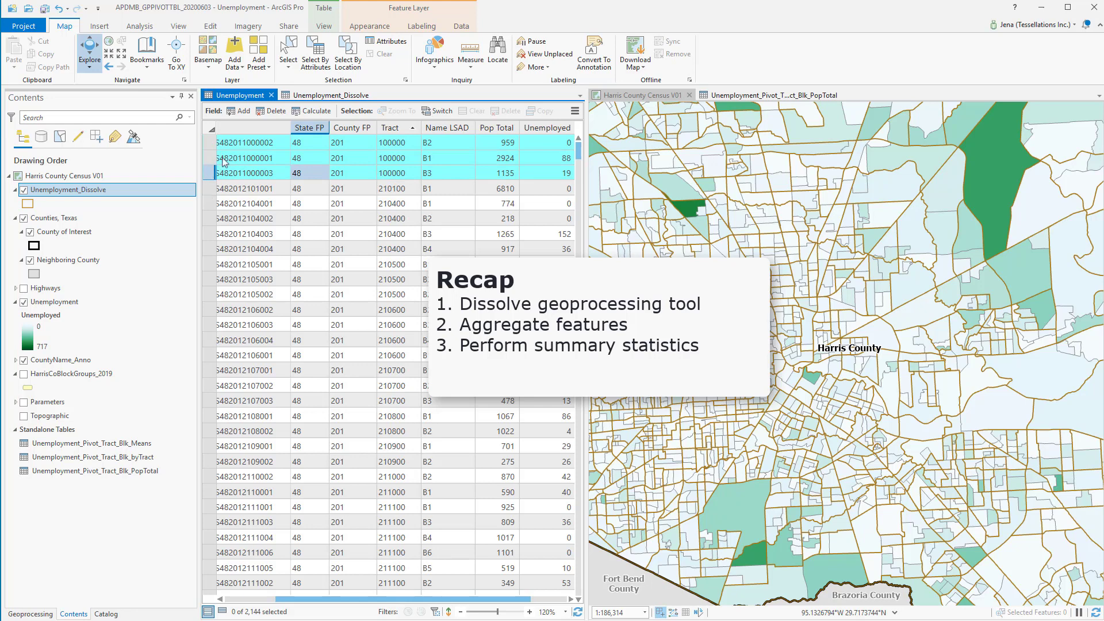
left_click(253, 173)
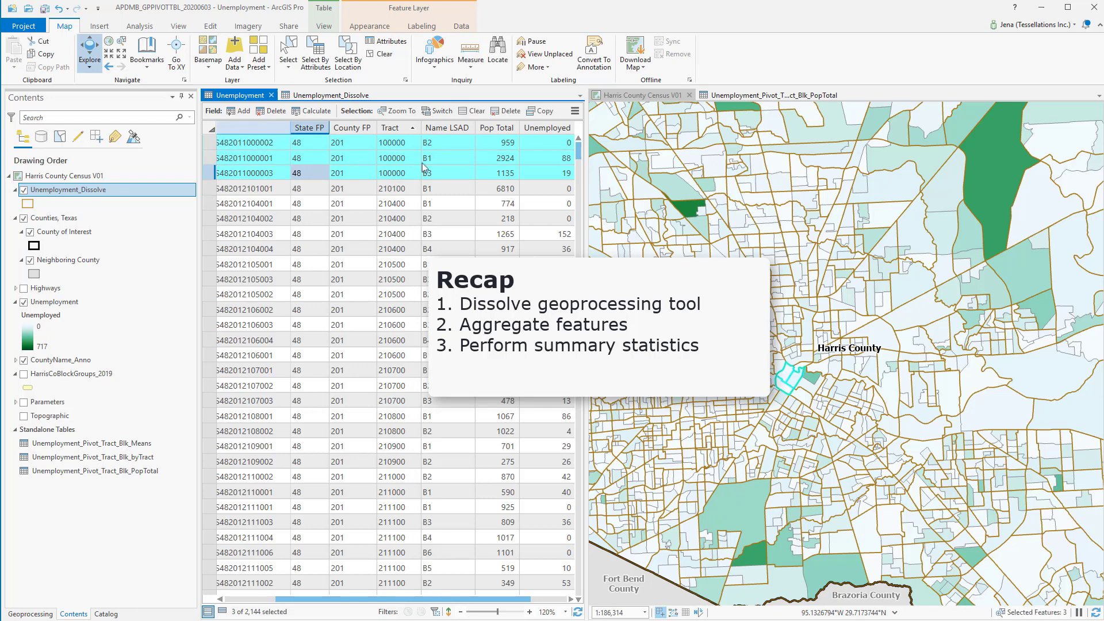
mouse_move(462, 174)
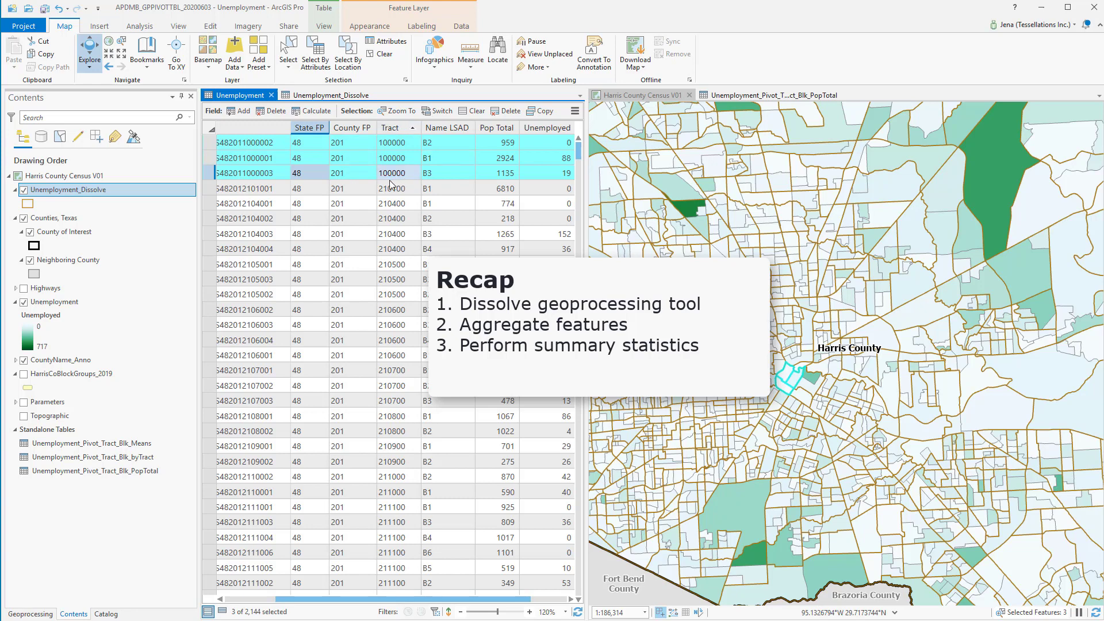
left_click(475, 110)
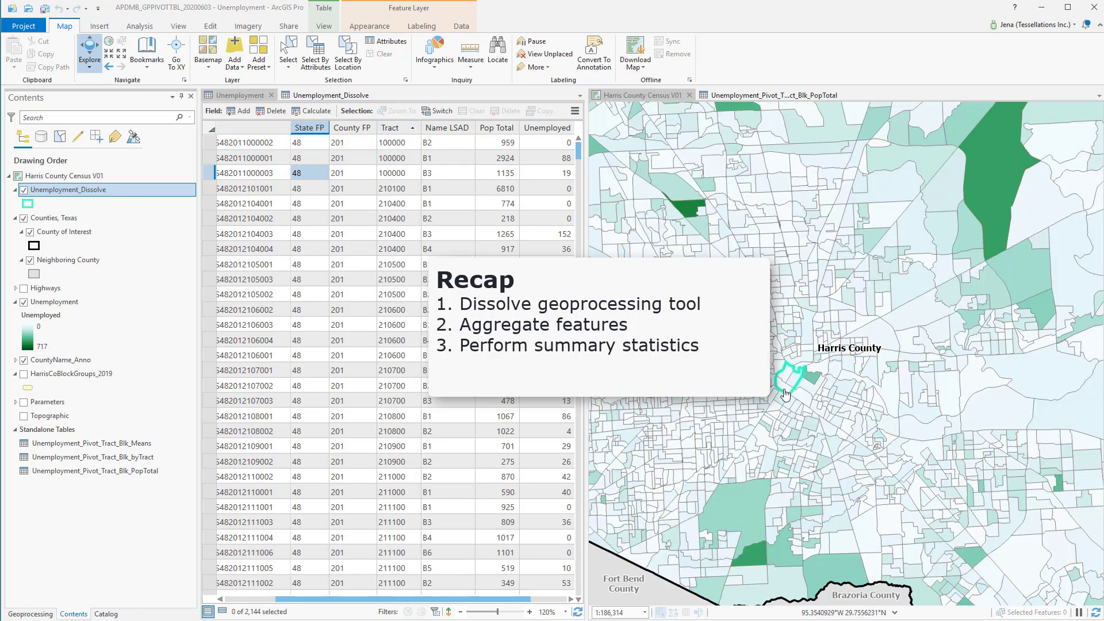
left_click(326, 95)
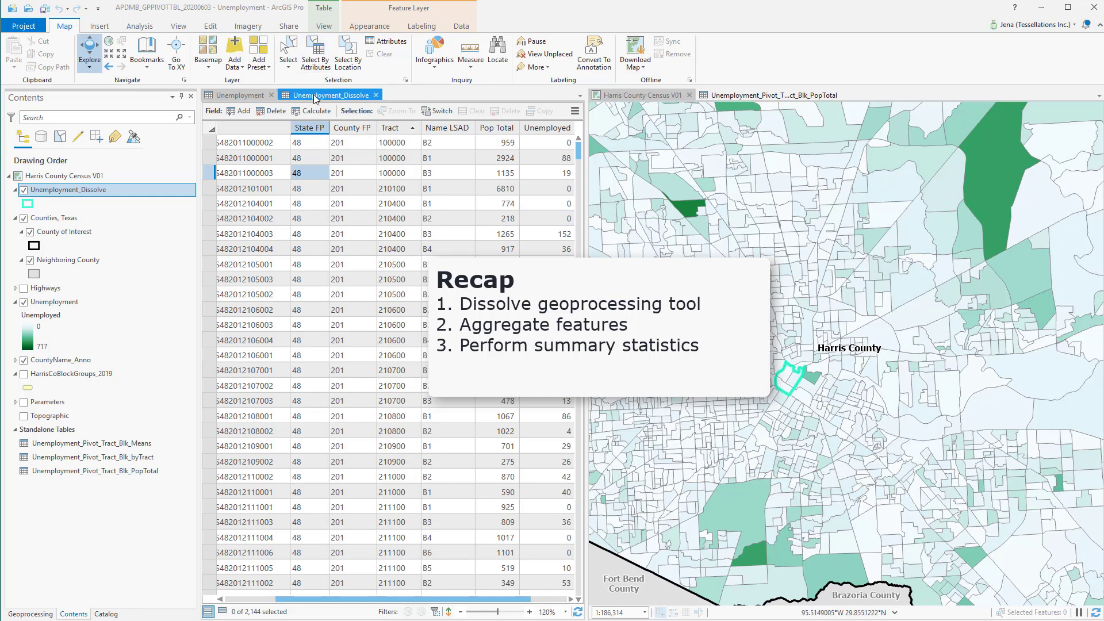
left_click(328, 94)
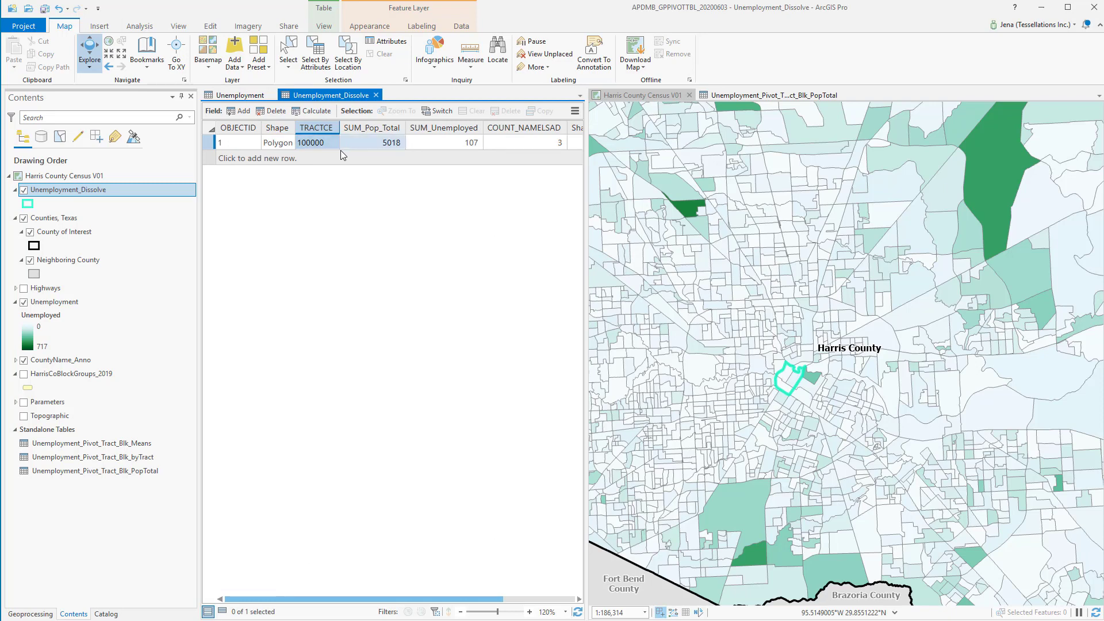
mouse_move(436, 157)
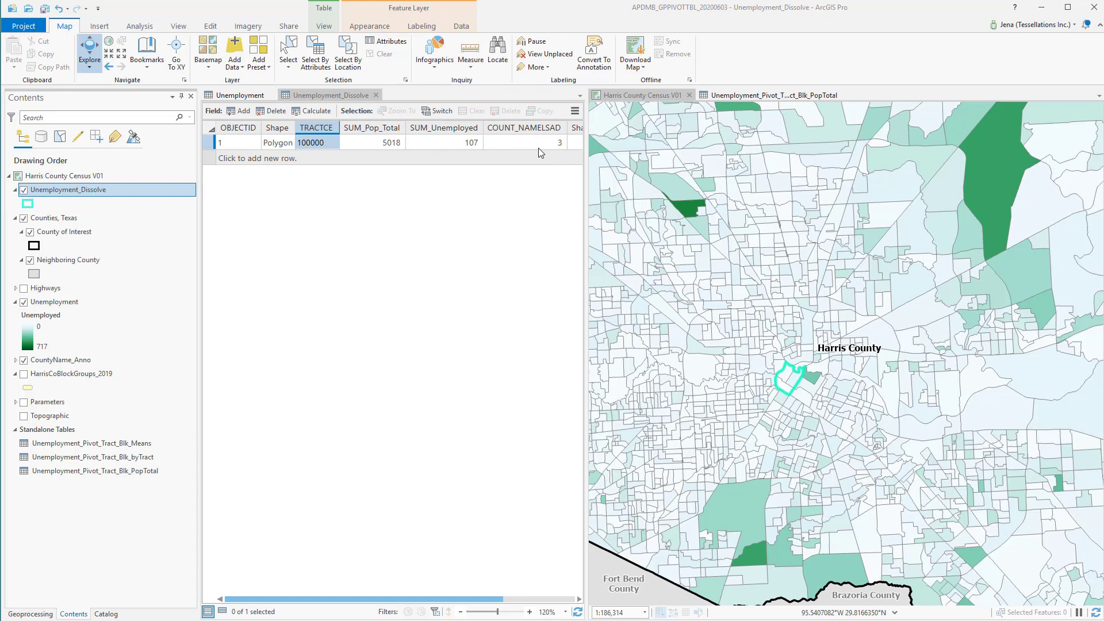
mouse_move(535, 169)
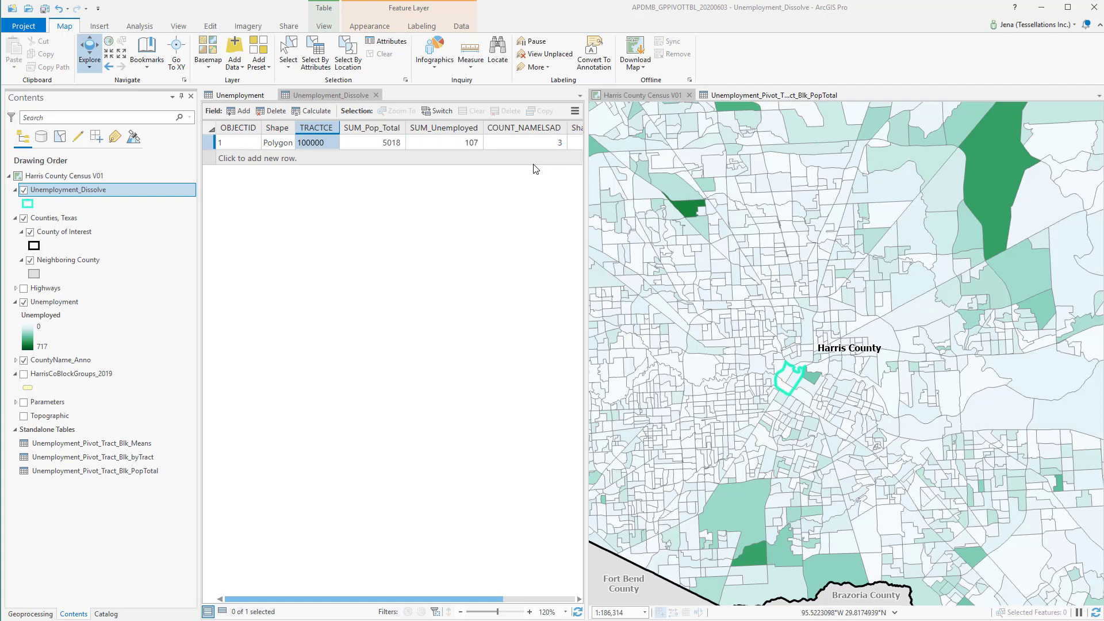
mouse_move(333, 161)
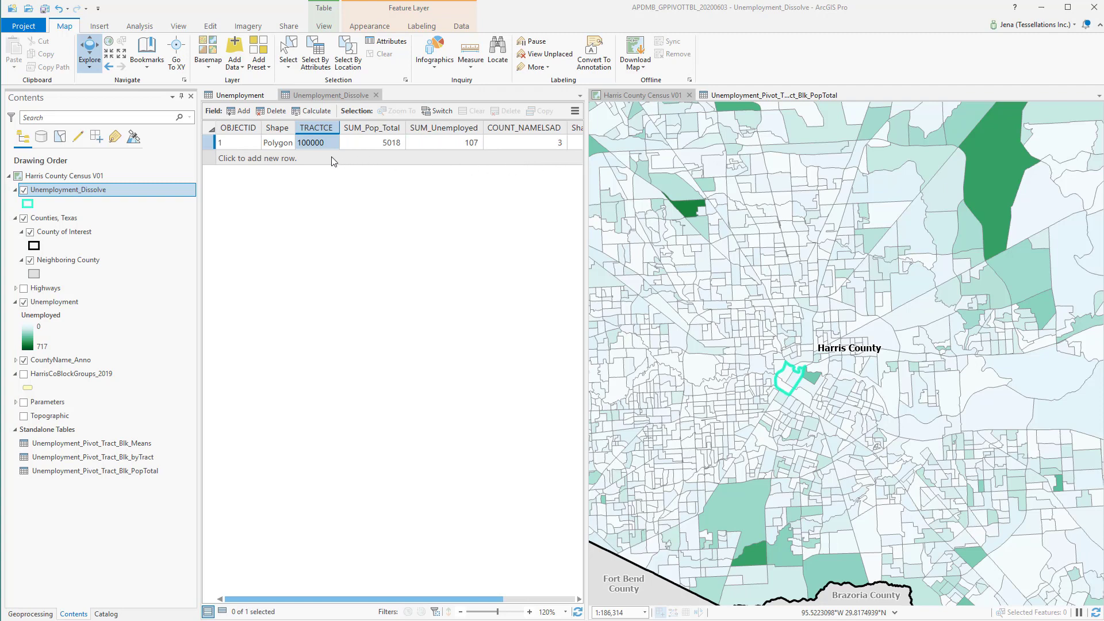